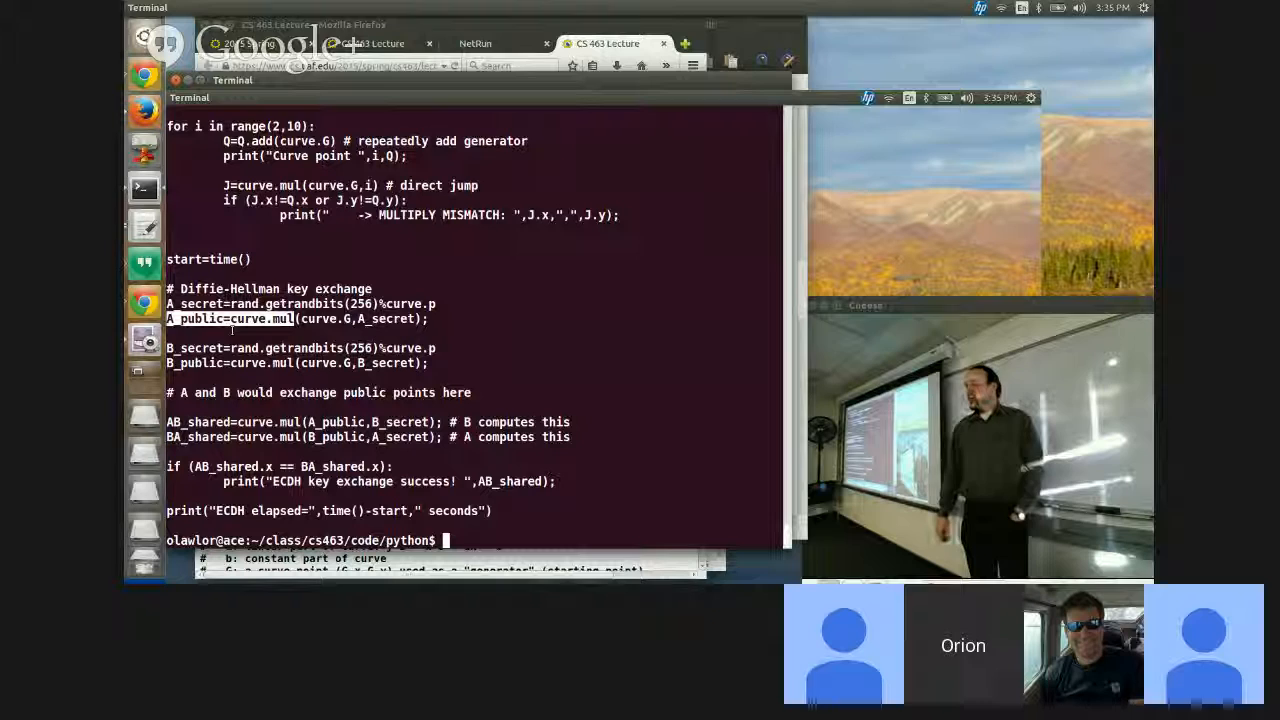
# Select a word in the ECDH key-exchange section of the script in Terminal.
pyautogui.doubleClick(246, 318)
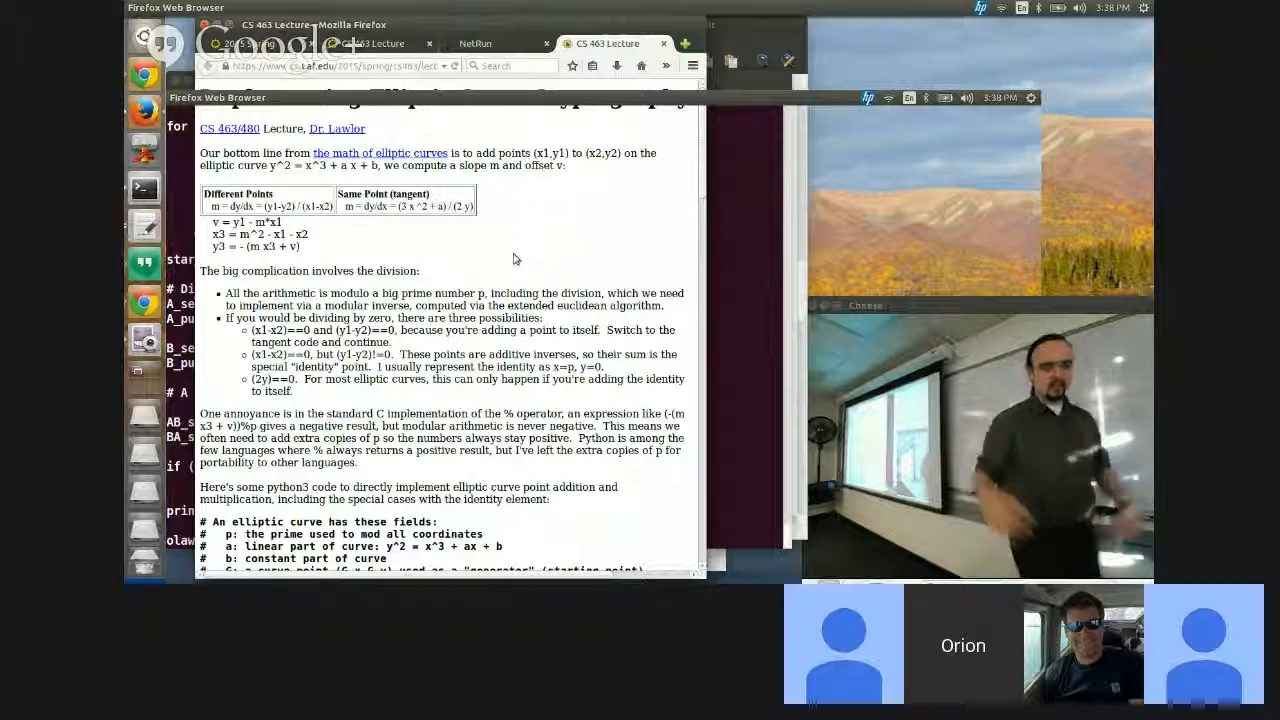
# Scroll the CS 463 lecture page down to the slope and division formulas.
pyautogui.scroll(-3)
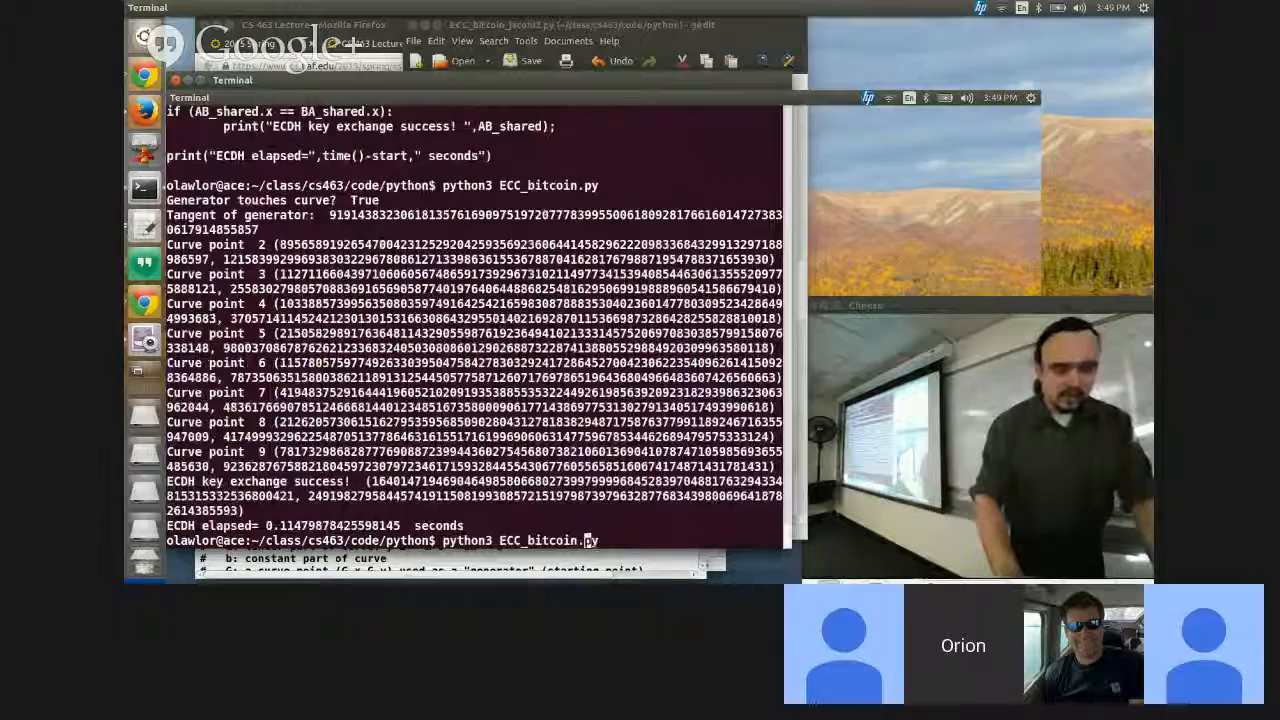
# Run python3 ECC_bitcoin.py again to print its elapsed time.
pyautogui.press('Return')
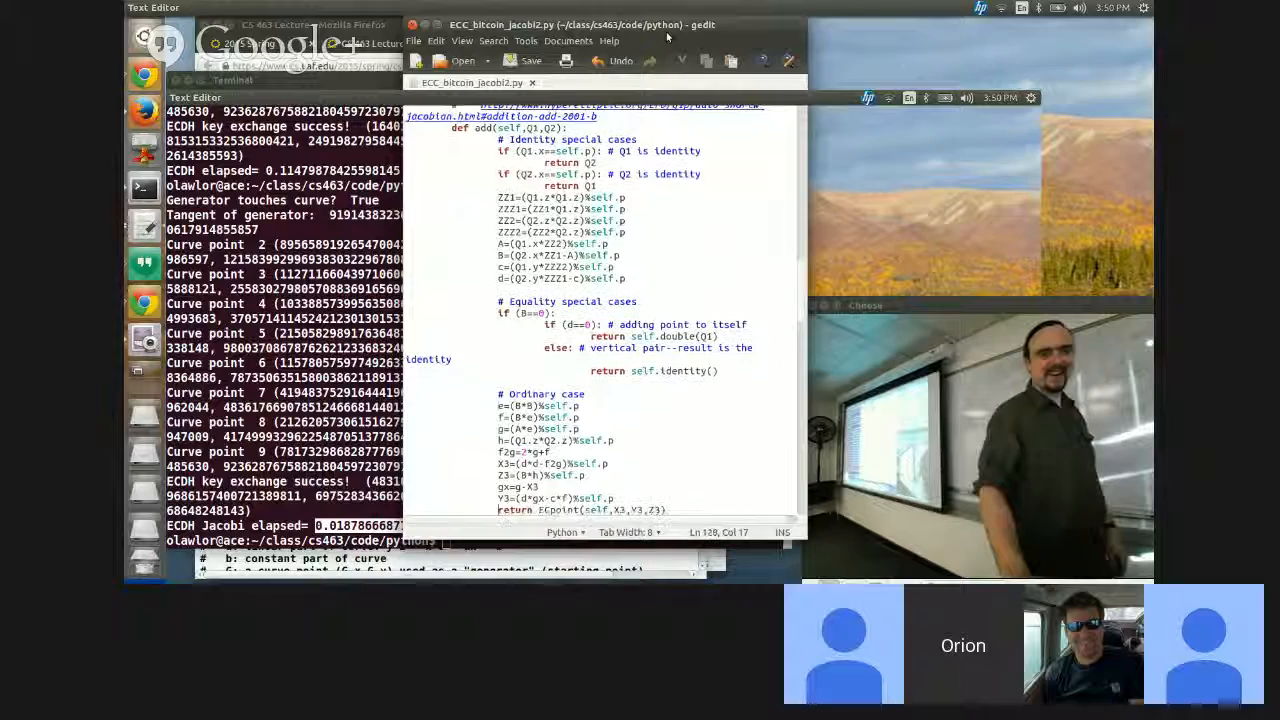
pyautogui.scroll(-3)
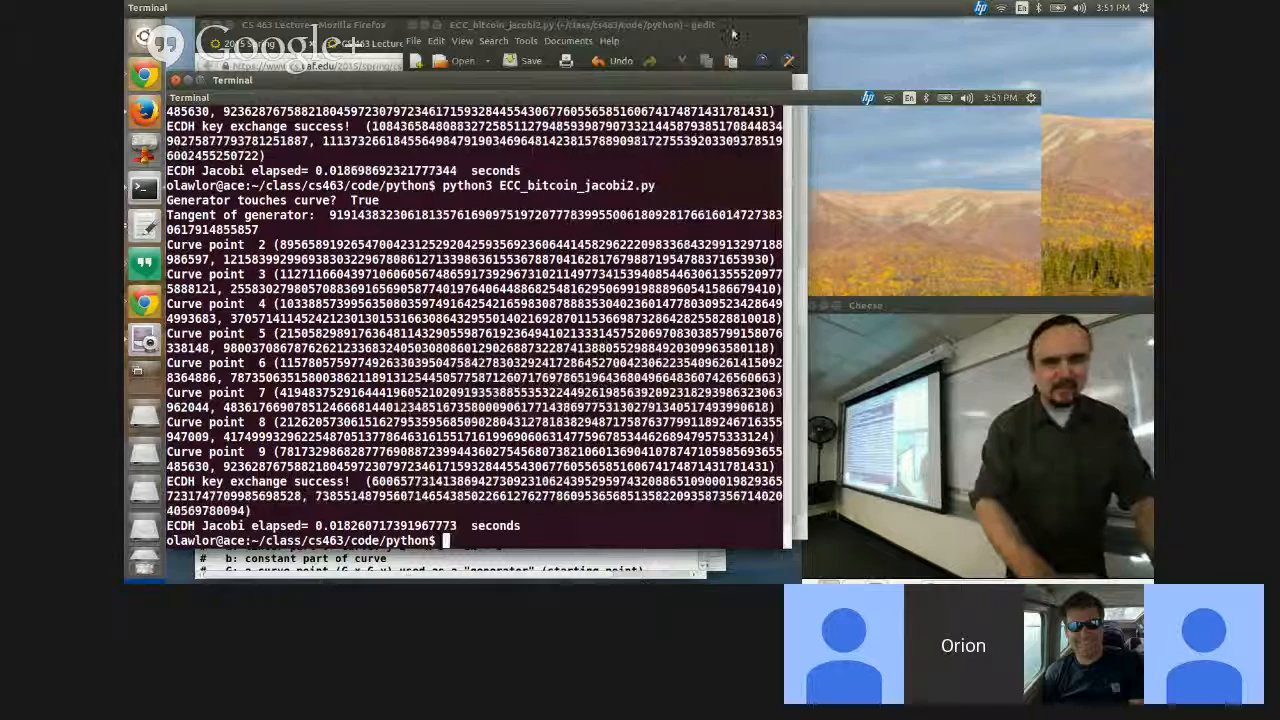
# Bring ECC_bitcoin_jacobi2.py forward in gedit and select within the add function's special cases.
pyautogui.click(580, 24)
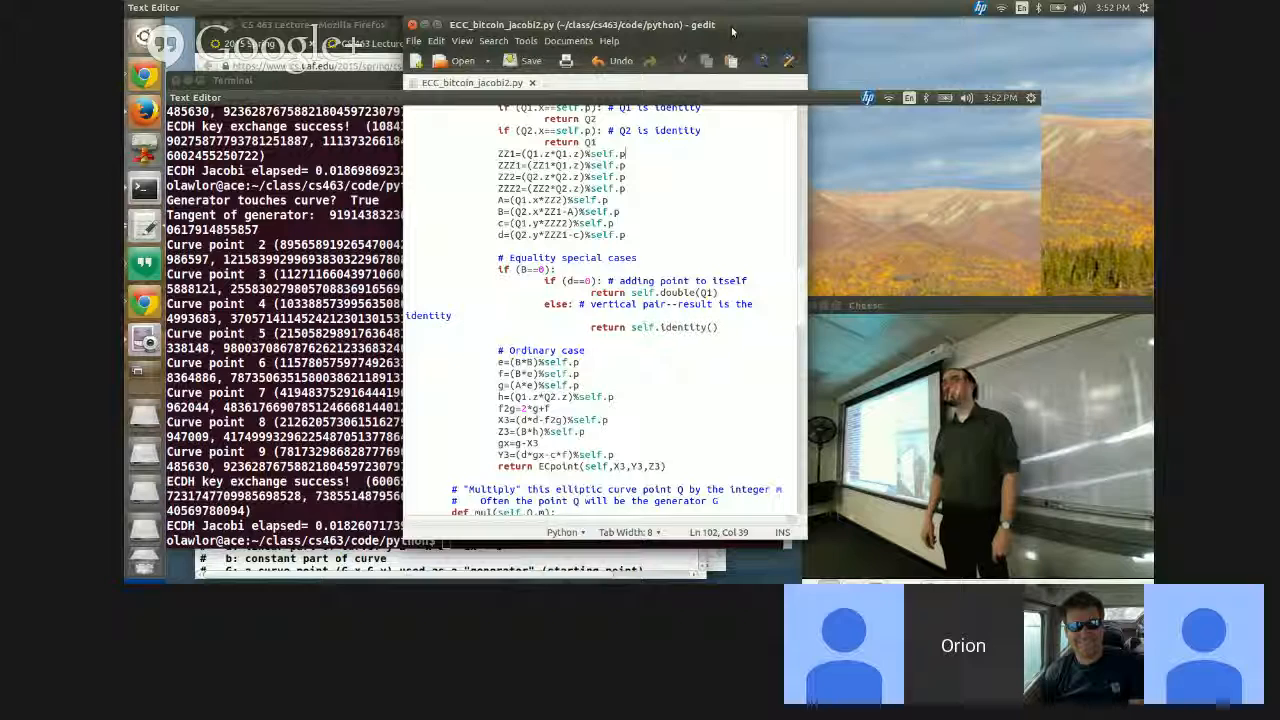
pyautogui.doubleClick(608, 164)
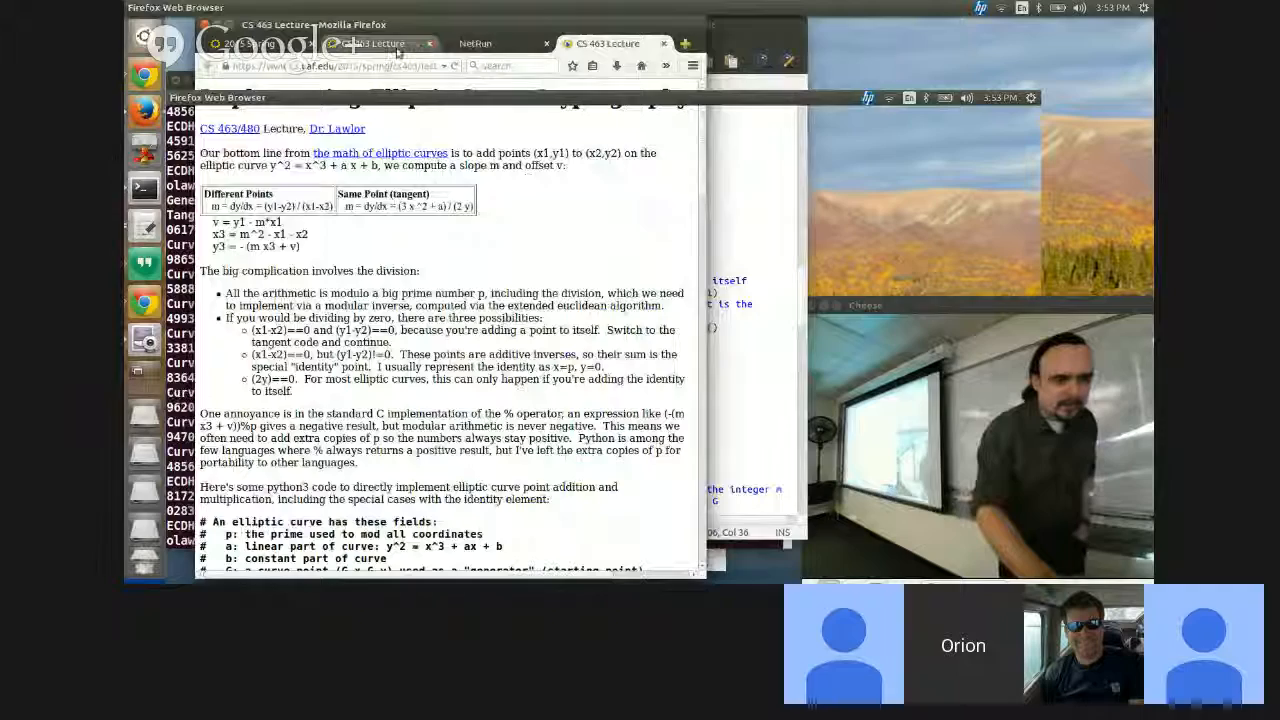
pyautogui.rightClick(520, 300)
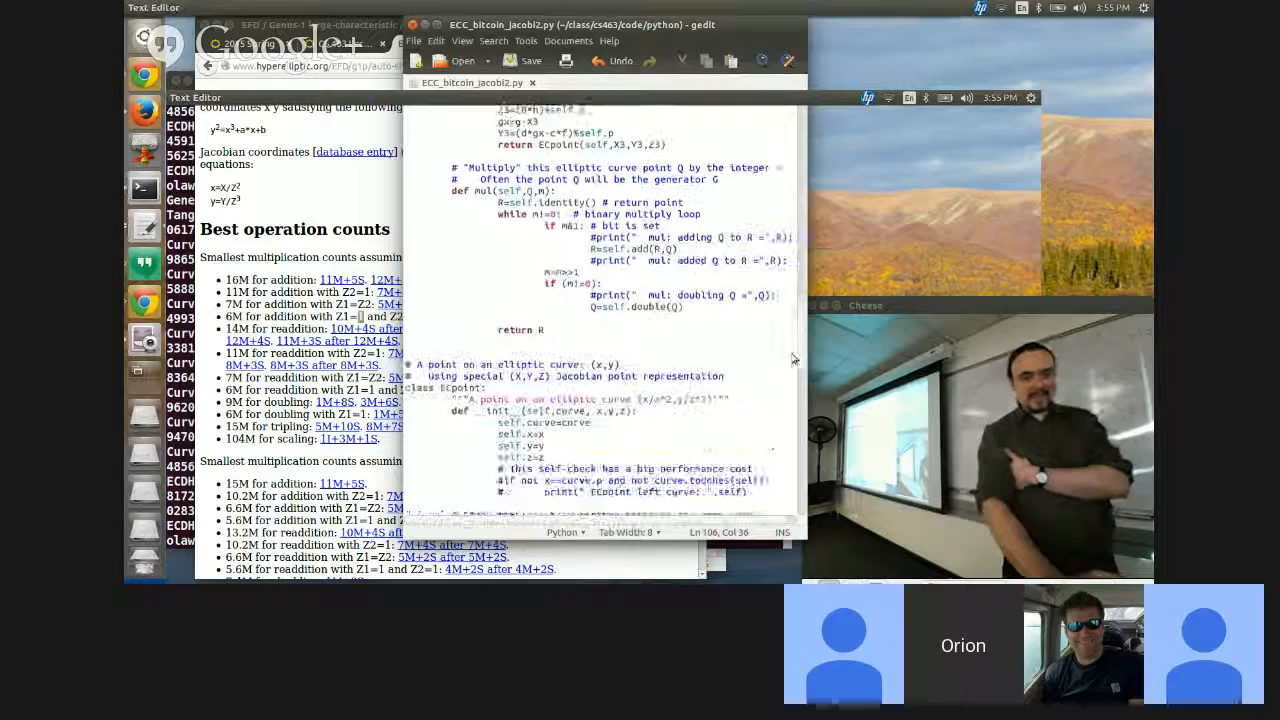
# Scroll ECC_Bitcoin_Jacobi.py down to the secp256k1 curve setup and generator point.
pyautogui.scroll(-3)
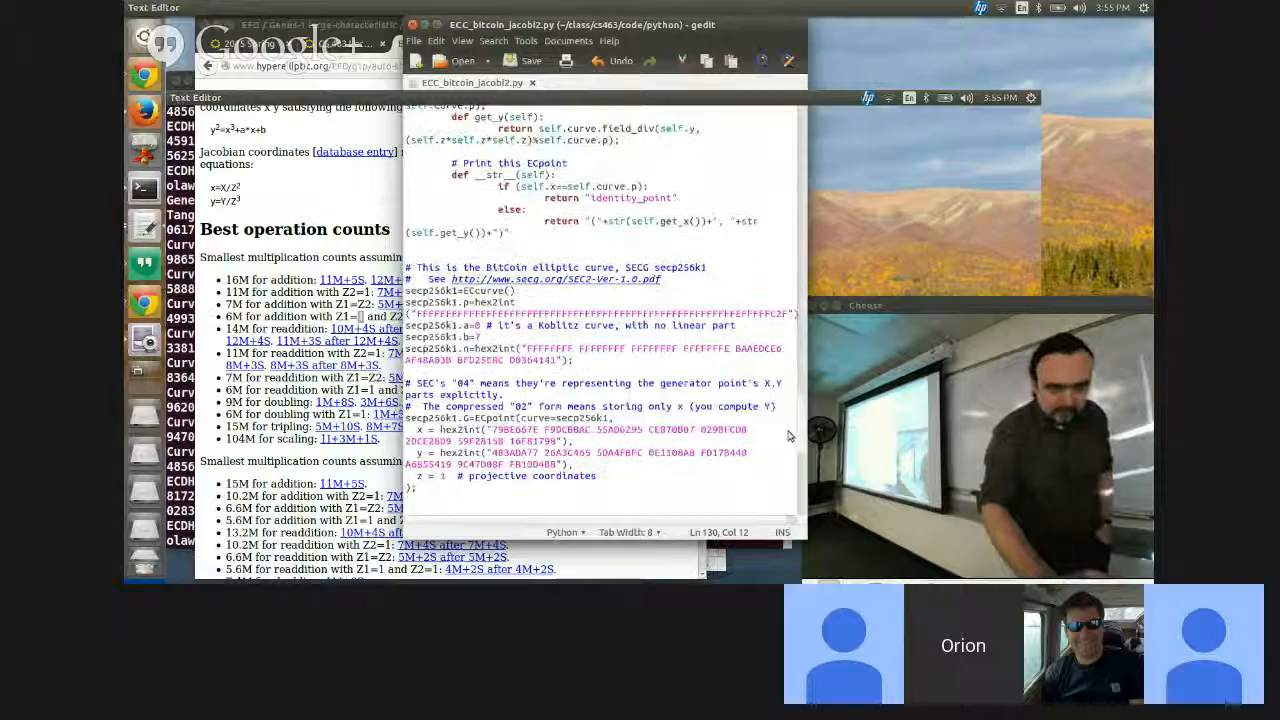
pyautogui.scroll(-3)
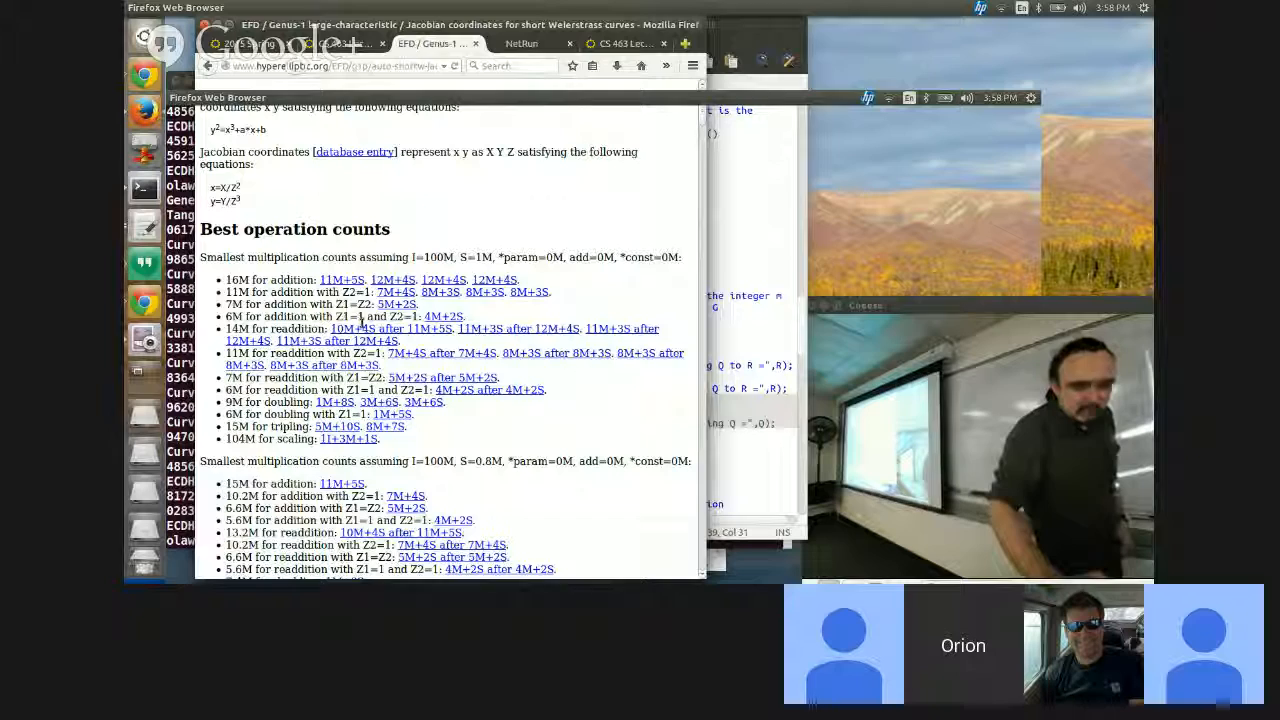
# Select a term on the EFD Jacobian coordinates page near the doubling formulas.
pyautogui.doubleClick(360, 316)
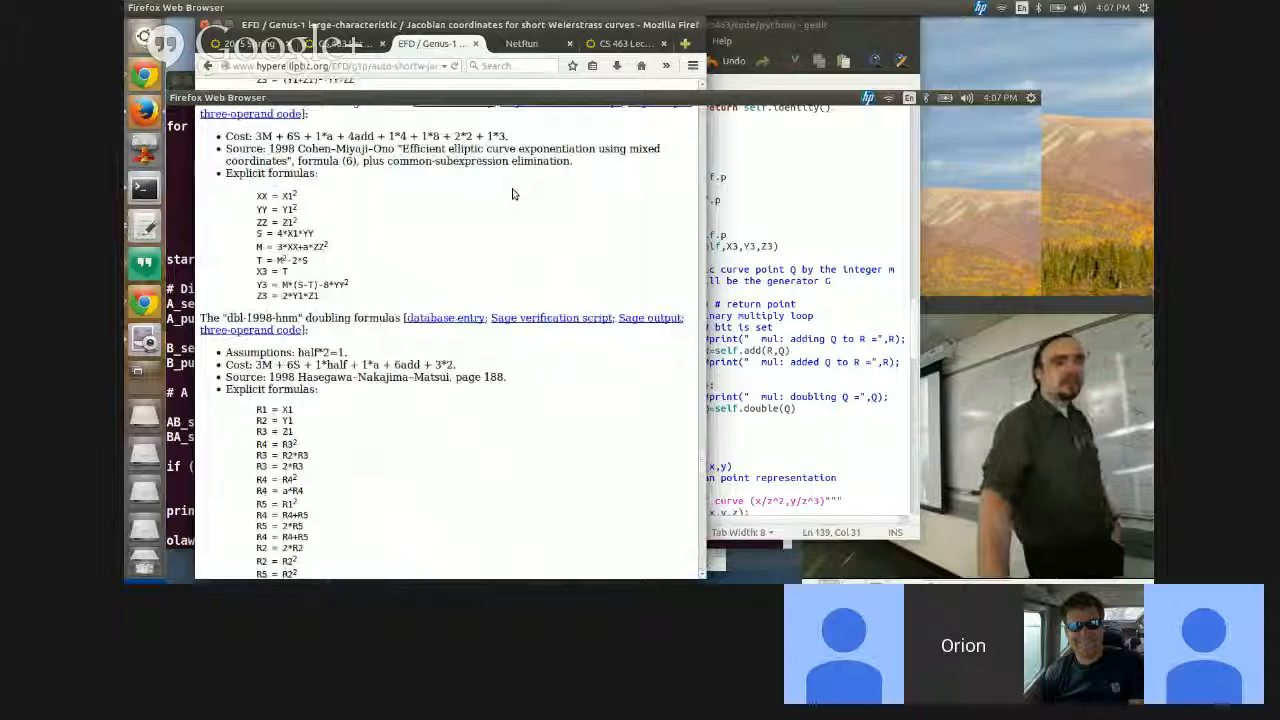
pyautogui.scroll(-3)
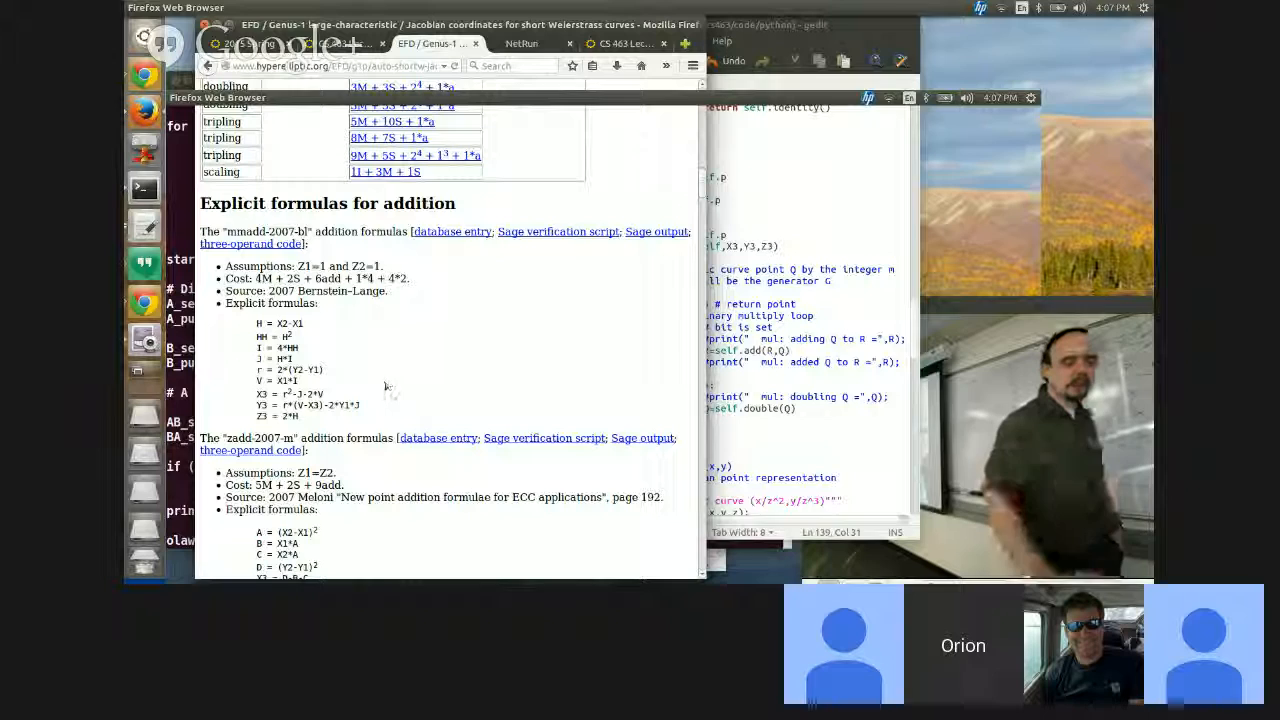
pyautogui.click(624, 44)
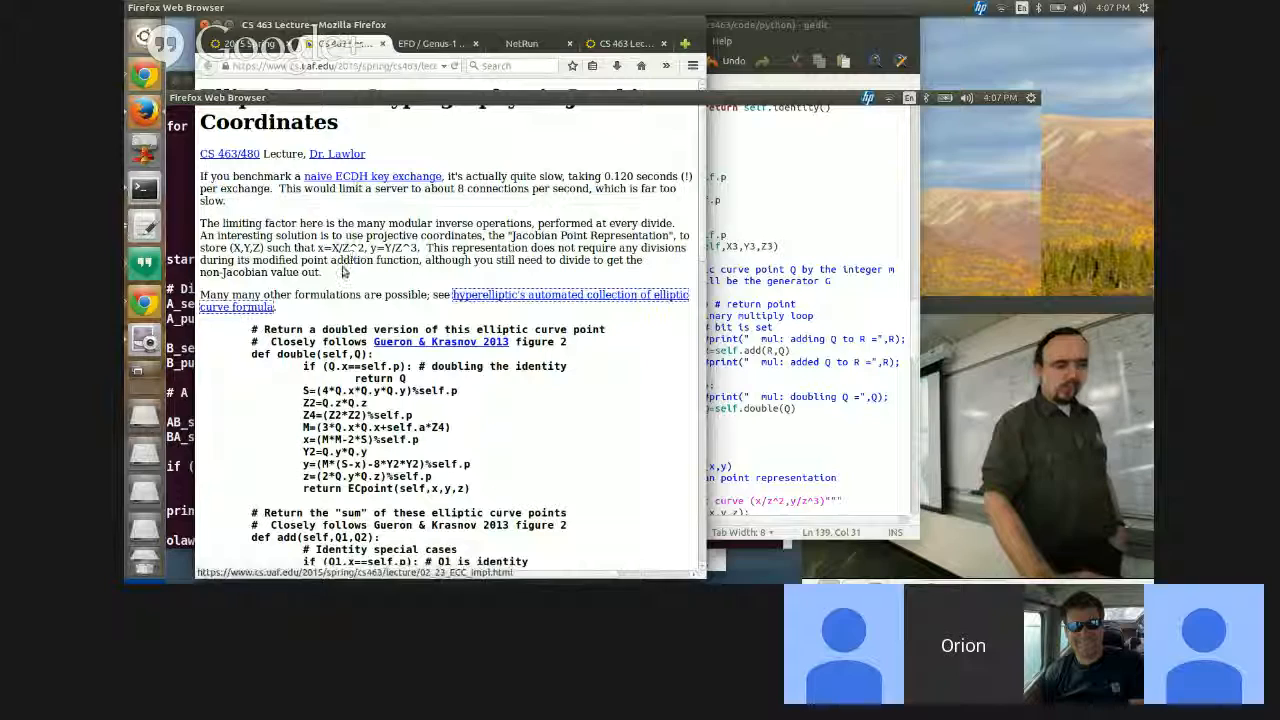